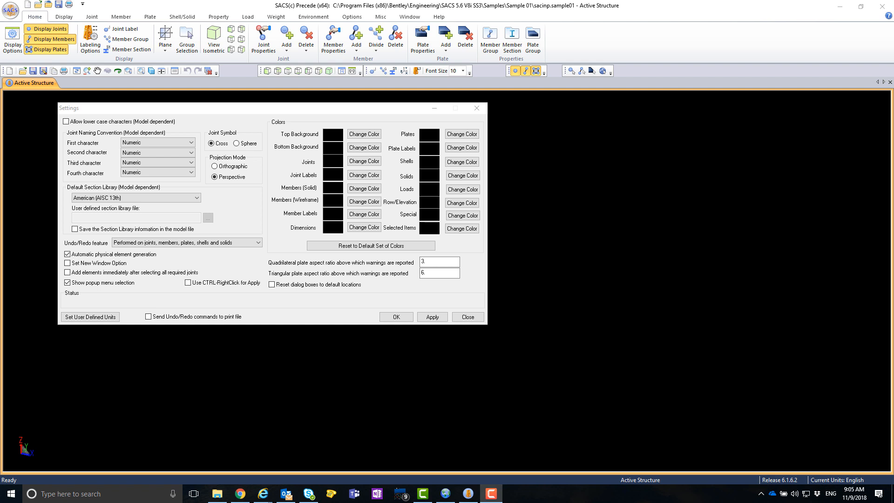
{"action": "mouse_move", "coordinate": [762, 420]}
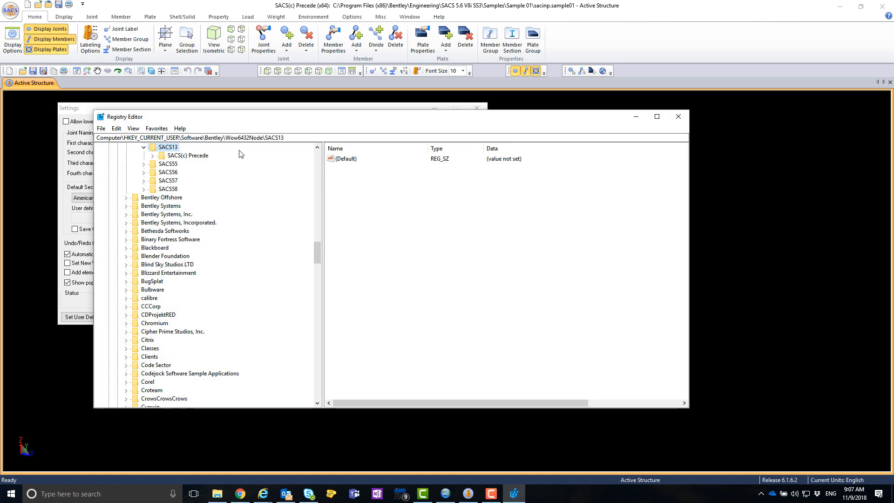
{"action": "mouse_move", "coordinate": [247, 169]}
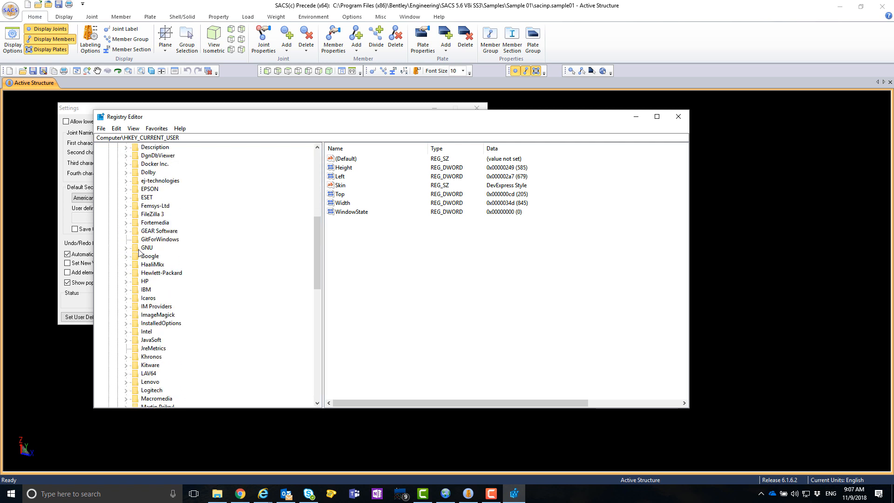
- Select the SACS56 key under HKEY_LOCAL_MACHINE\SOFTWARE\WOW6432Node\Bentley to list its values
{"action": "scroll", "scroll_direction": "down", "scroll_amount": 3}
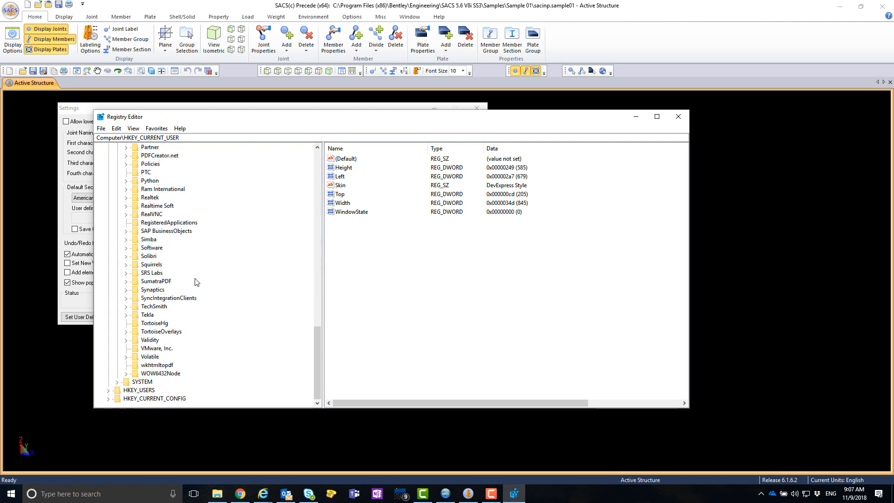
{"action": "mouse_move", "coordinate": [143, 351]}
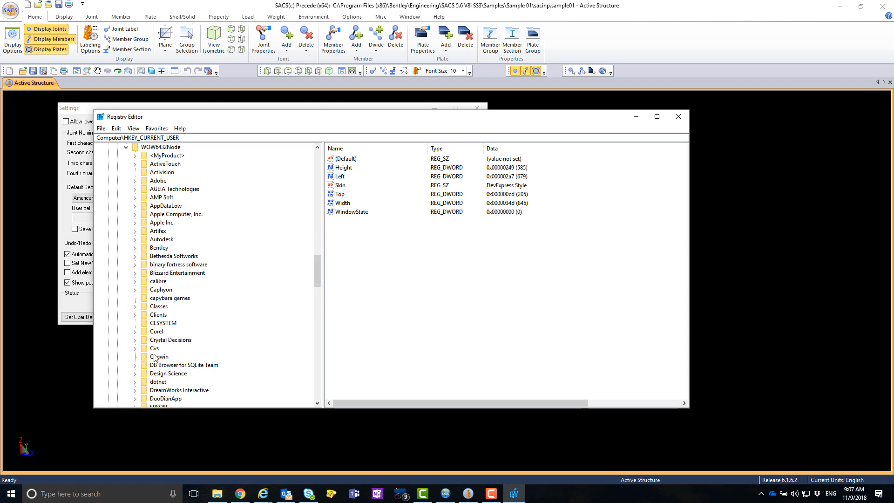
{"action": "mouse_move", "coordinate": [143, 205]}
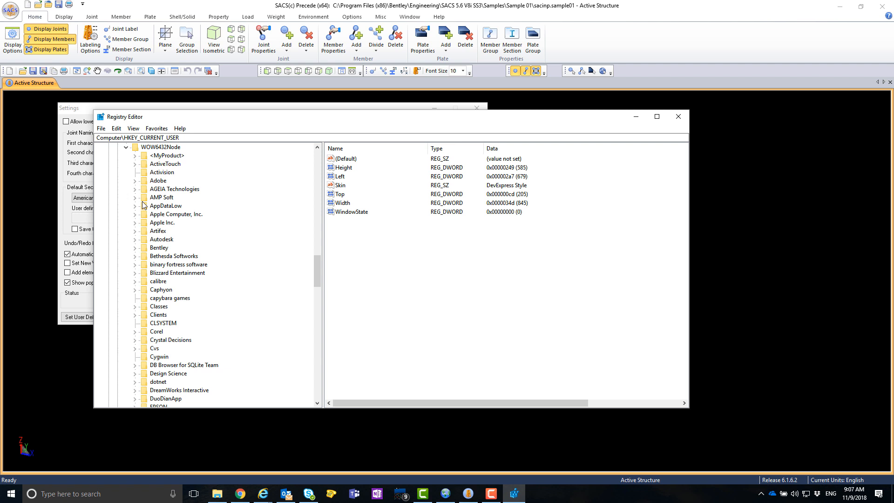
{"action": "scroll", "scroll_direction": "down", "scroll_amount": 3}
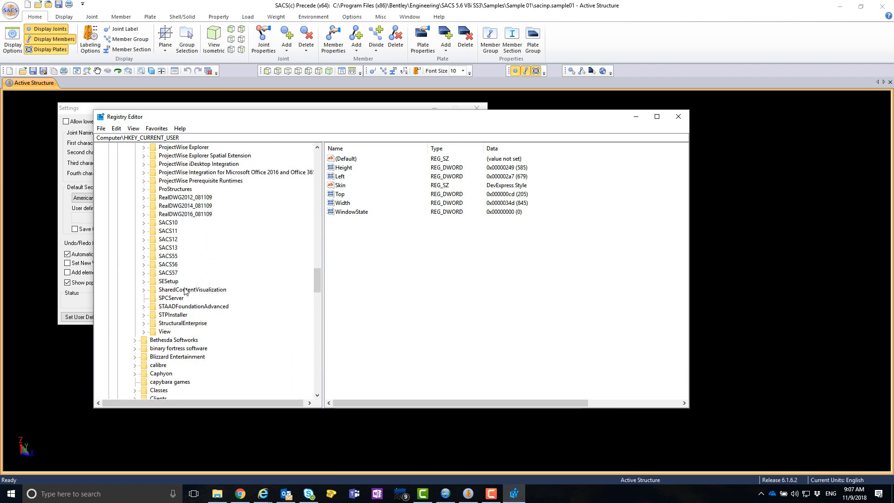
{"action": "mouse_move", "coordinate": [169, 267]}
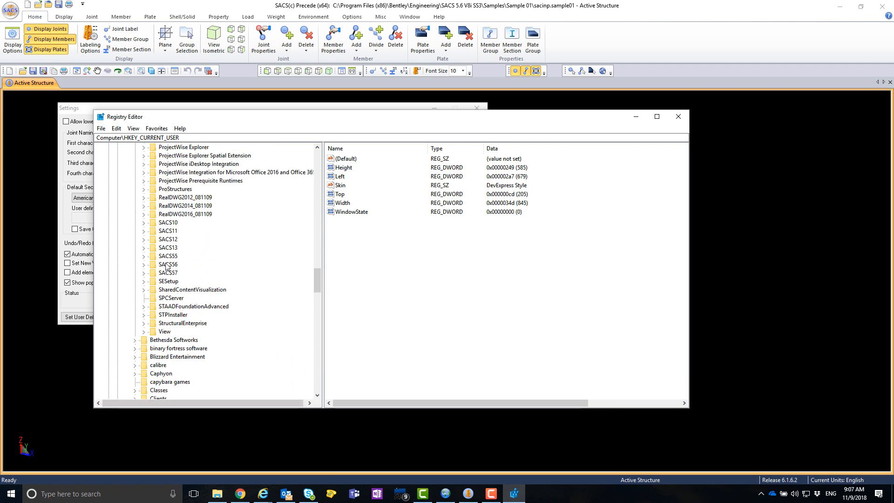
{"action": "left_click", "coordinate": [168, 263]}
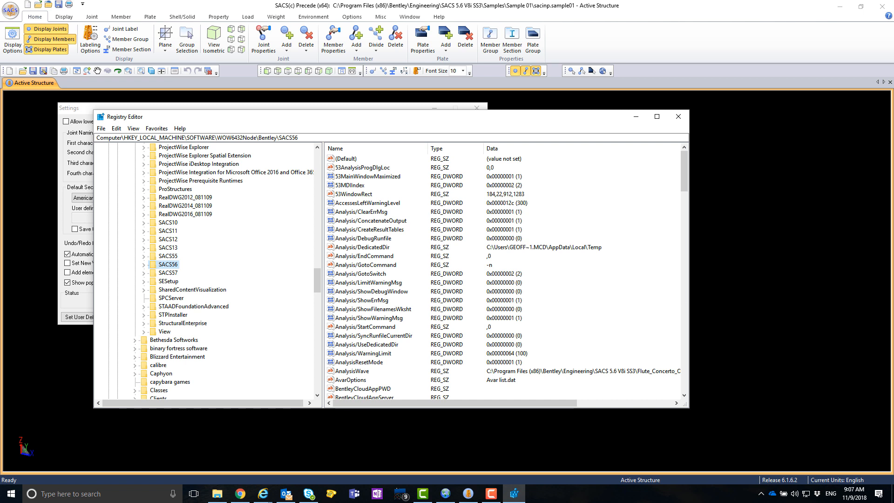
- Grant the Everyone group Full Control on the SACS56 key and close Registry Editor
{"action": "right_click", "coordinate": [169, 264]}
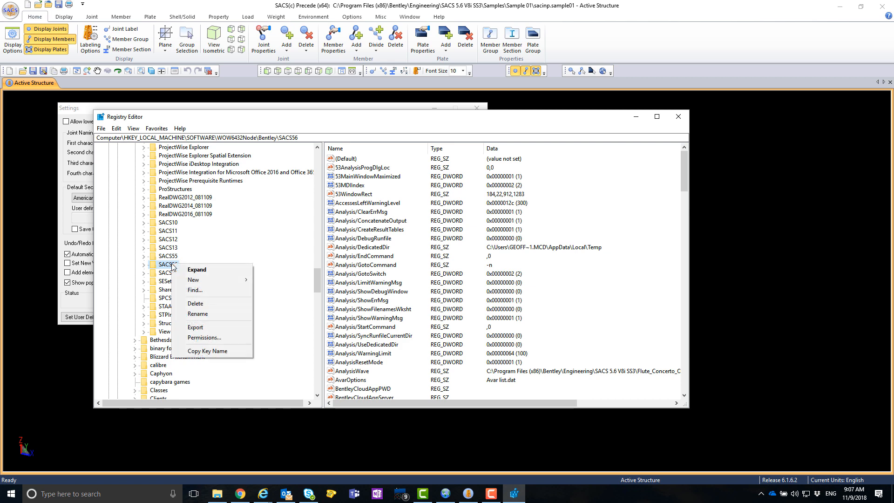
{"action": "mouse_move", "coordinate": [227, 337]}
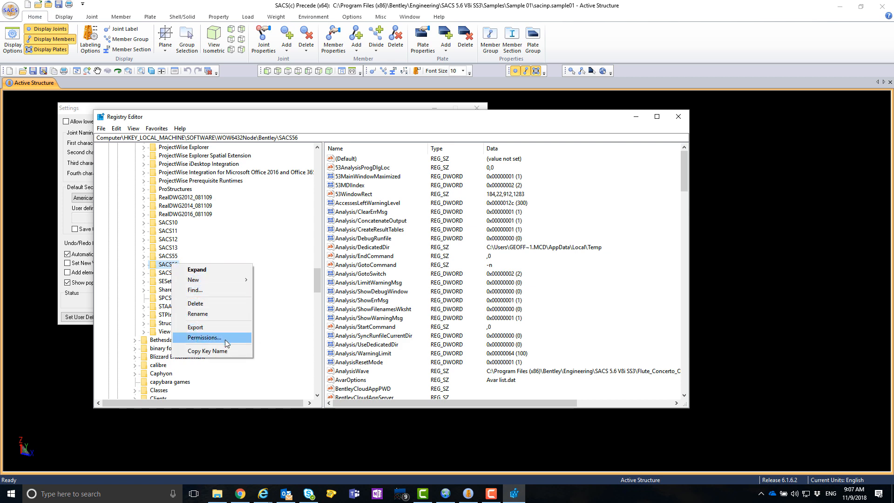
{"action": "left_click", "coordinate": [204, 337]}
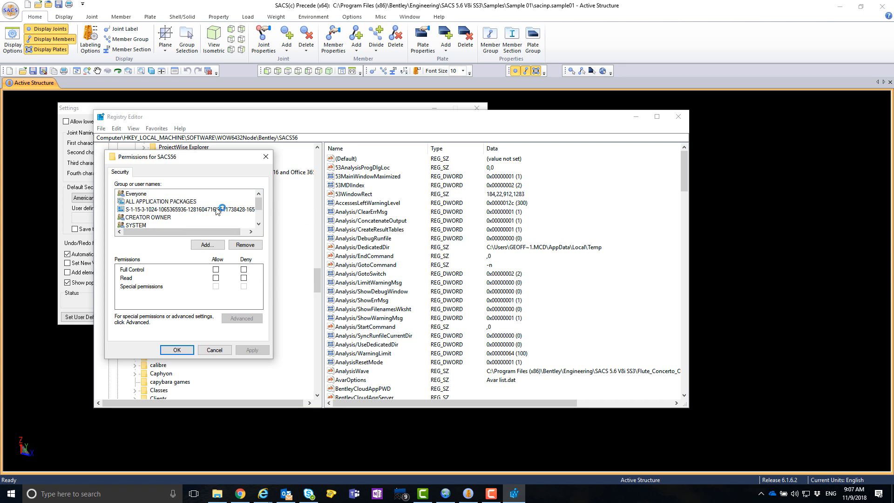
{"action": "left_click", "coordinate": [136, 194]}
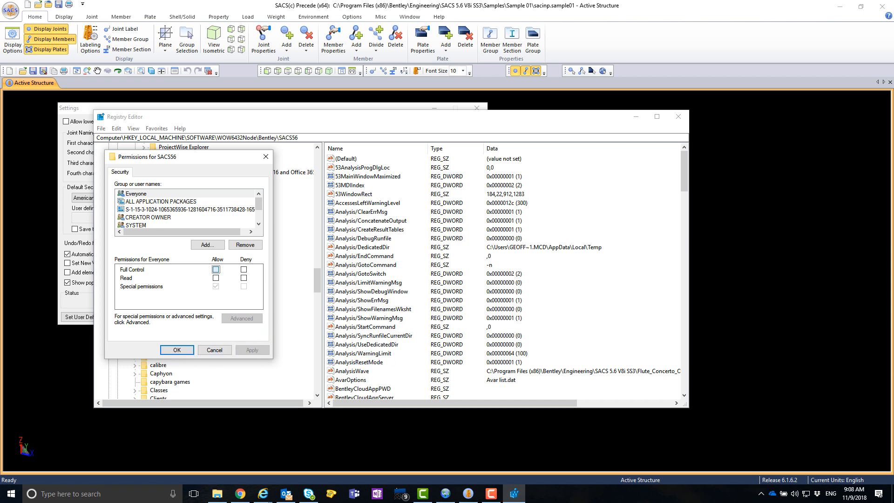
{"action": "left_click", "coordinate": [216, 269]}
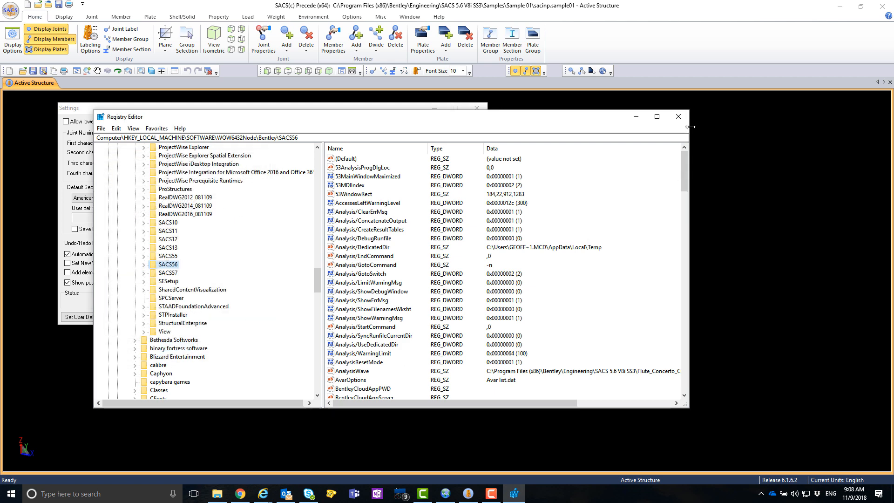
{"action": "left_click", "coordinate": [678, 117]}
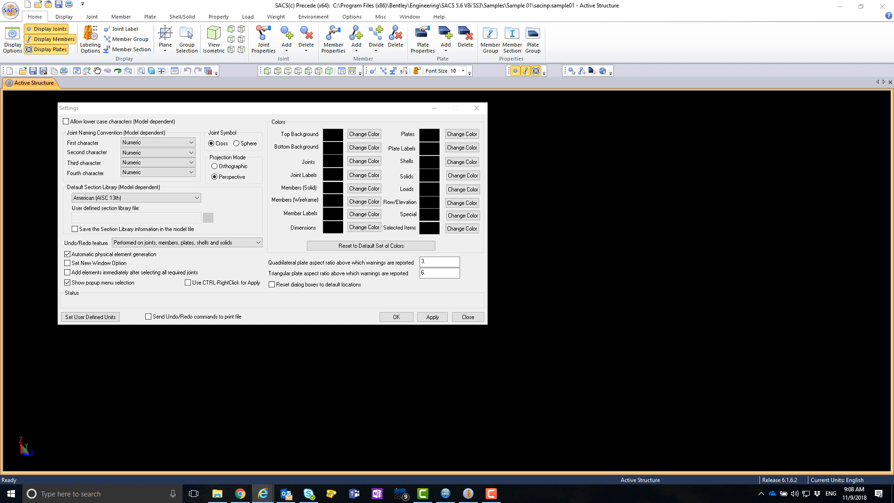
{"action": "mouse_move", "coordinate": [600, 268]}
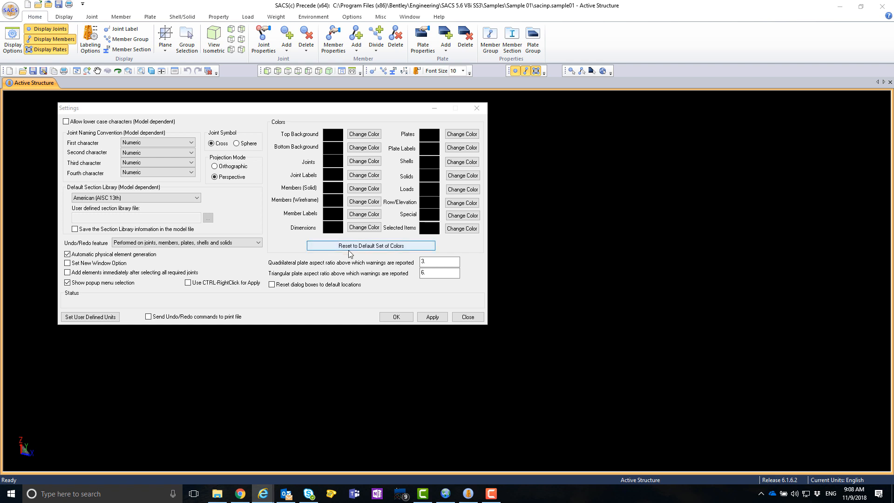
{"action": "mouse_move", "coordinate": [374, 251]}
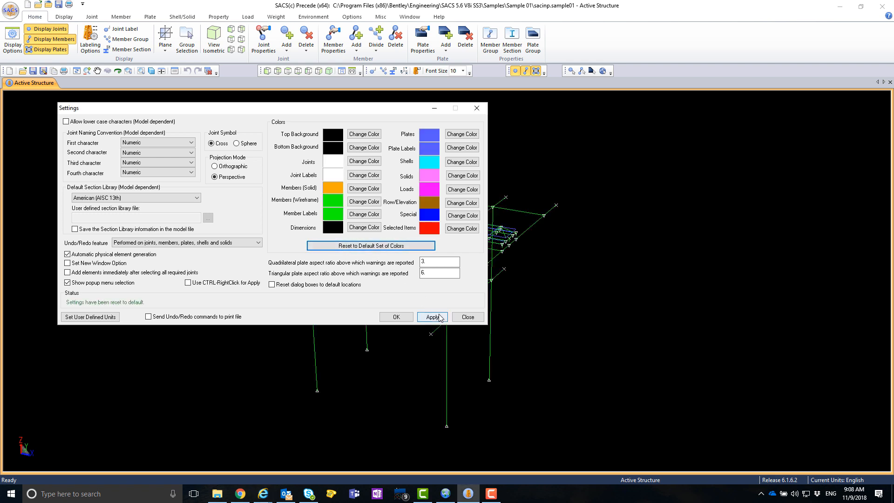
- Close the Settings dialog after resetting and applying the default colour set
{"action": "left_click", "coordinate": [466, 316]}
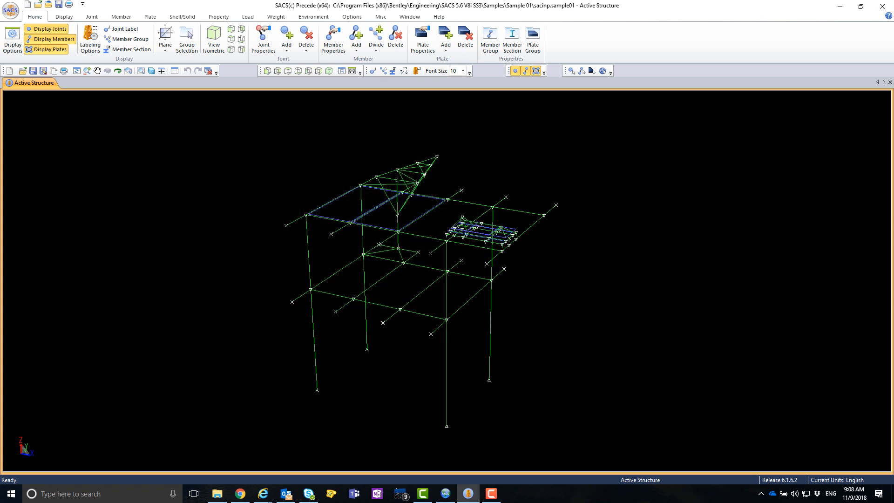
{"action": "mouse_move", "coordinate": [519, 276]}
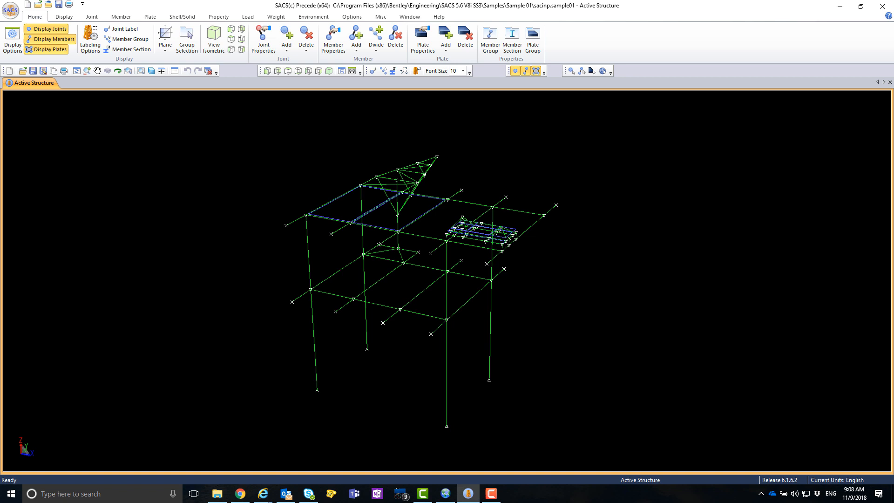
{"action": "mouse_move", "coordinate": [609, 224]}
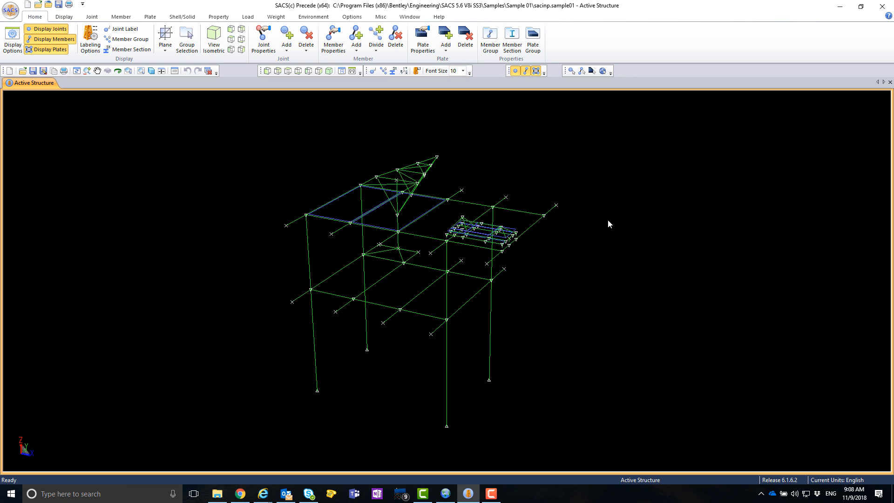
{"action": "mouse_move", "coordinate": [620, 214]}
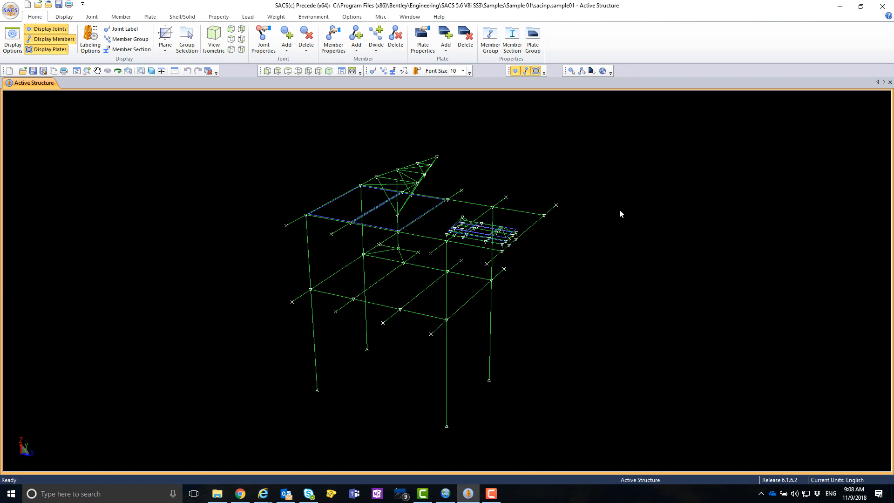